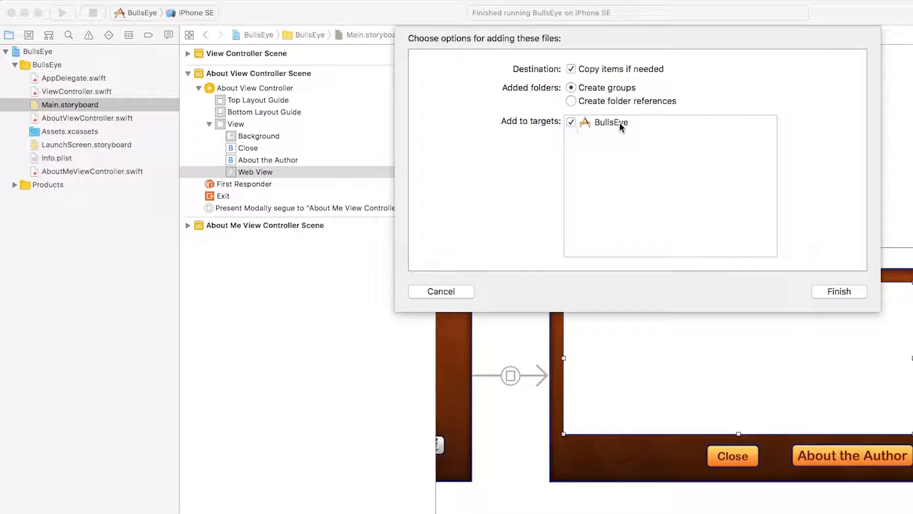
# Finish adding BullsEye.html to the project, copied in and in the BullsEye target
pyautogui.click(839, 292)
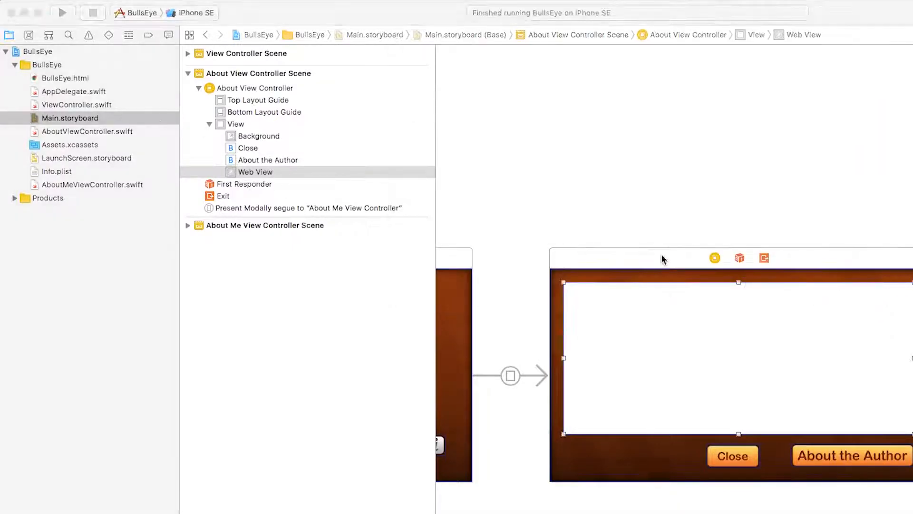
pyautogui.moveTo(111, 116)
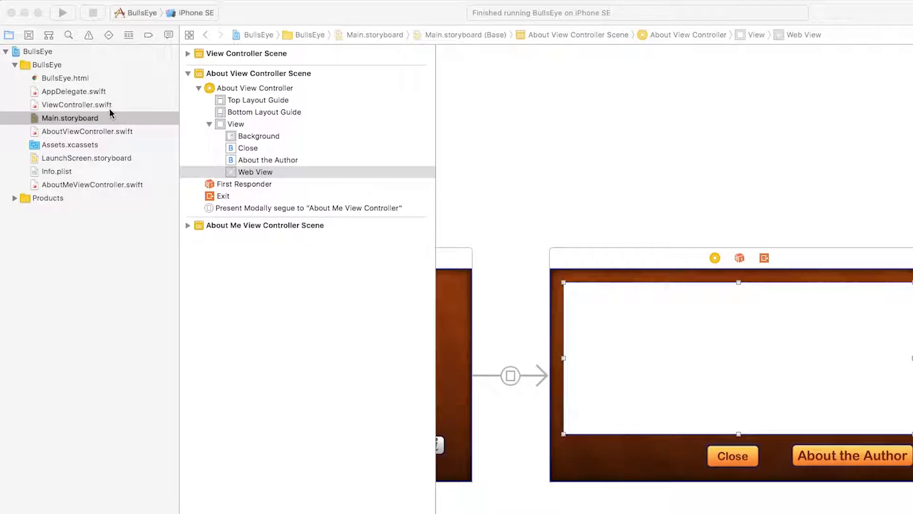
pyautogui.click(84, 132)
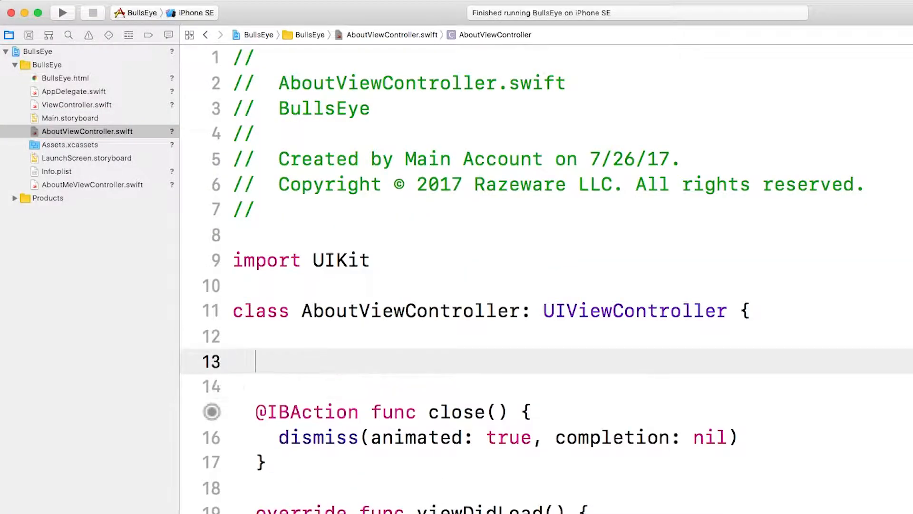
pyautogui.write('@IBOutlet')
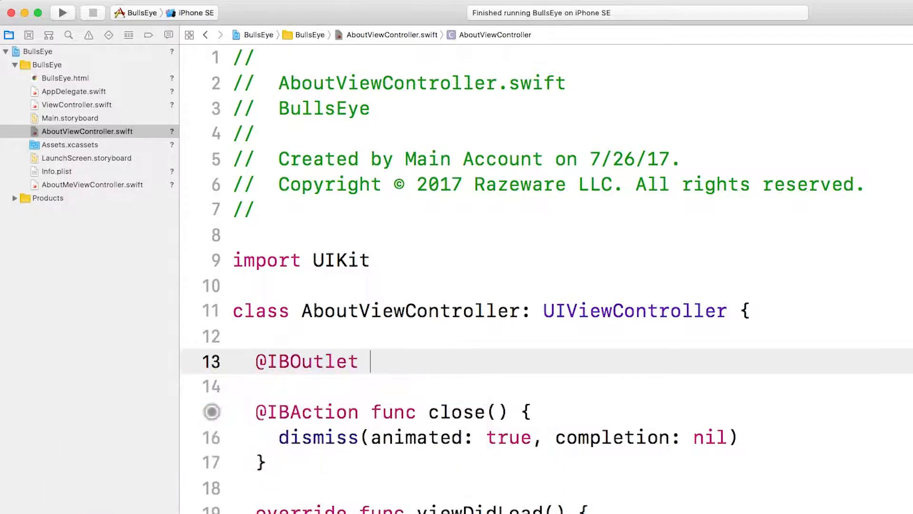
pyautogui.write('weak var')
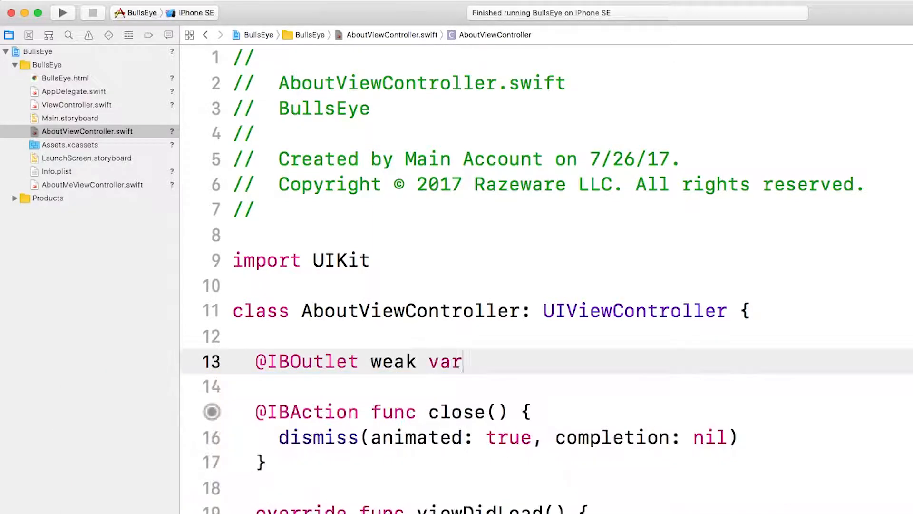
pyautogui.write('webV')
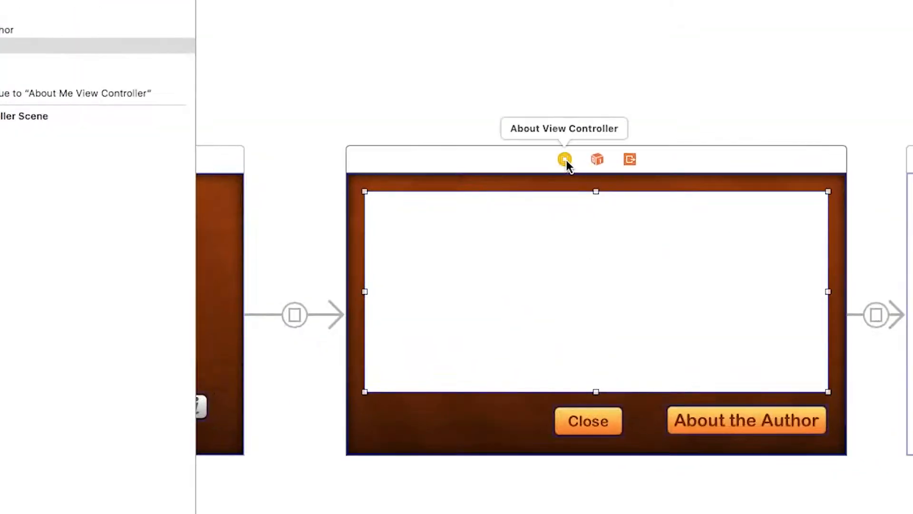
# Select the About View Controller scene in the storyboard, then return to AboutViewController.swift
pyautogui.click(564, 159)
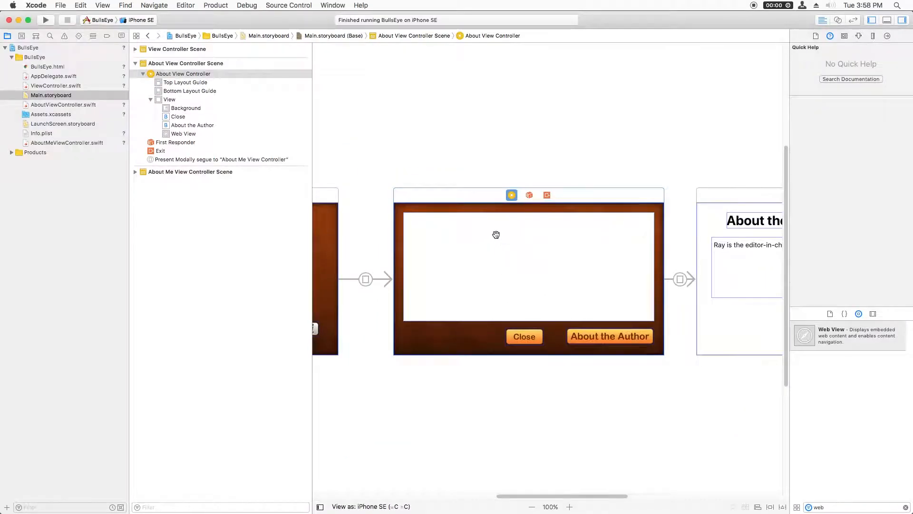
pyautogui.click(62, 105)
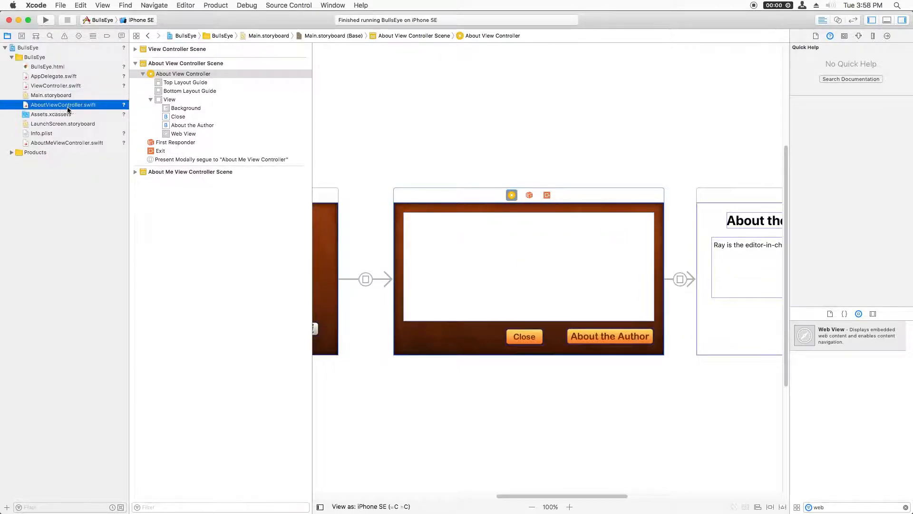
# In viewDidLoad, look up BullsEye.html with 'if let url = Bundle.main.url(forResource:withExtension:) {'
pyautogui.click(63, 104)
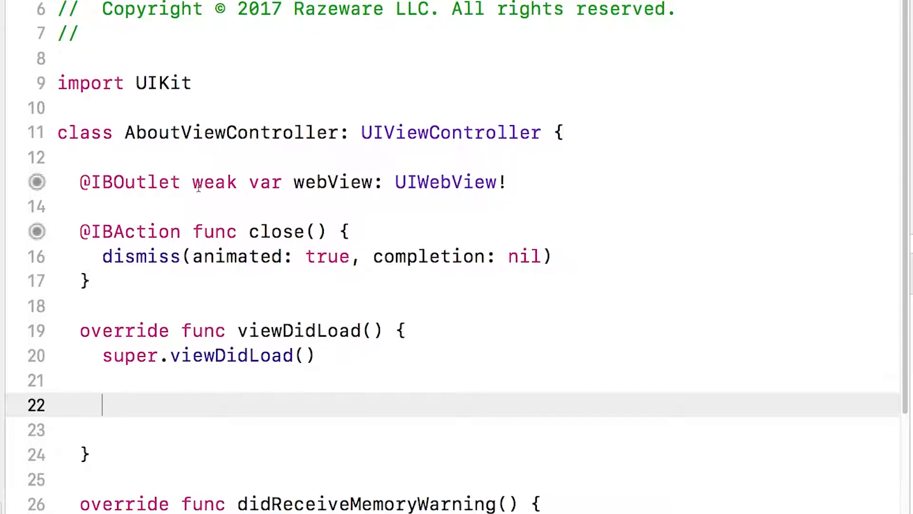
pyautogui.write('if l')
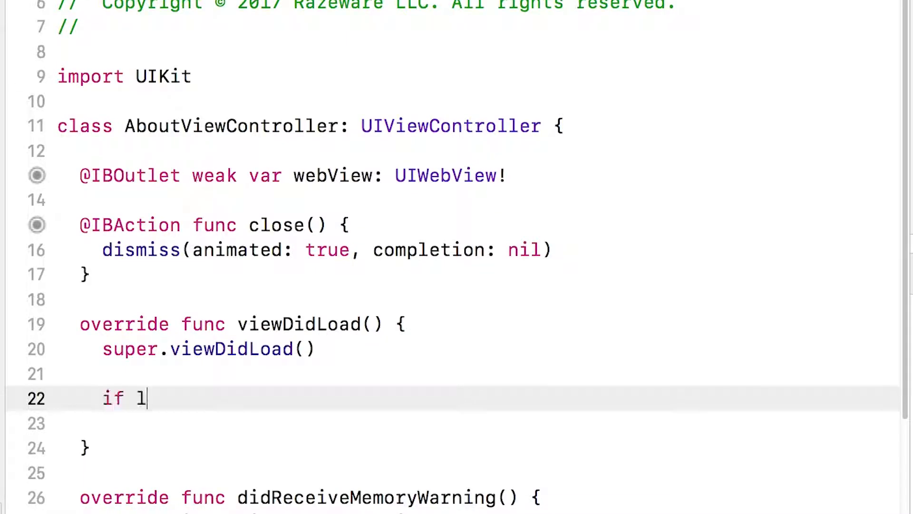
pyautogui.write('et url = Bu')
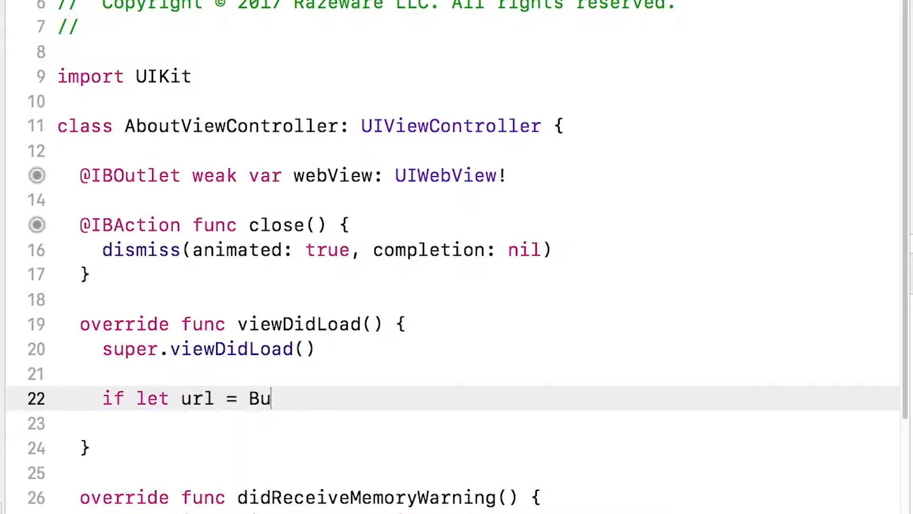
pyautogui.write('ndle.main.url(forResource: String?, withExtension: String?')
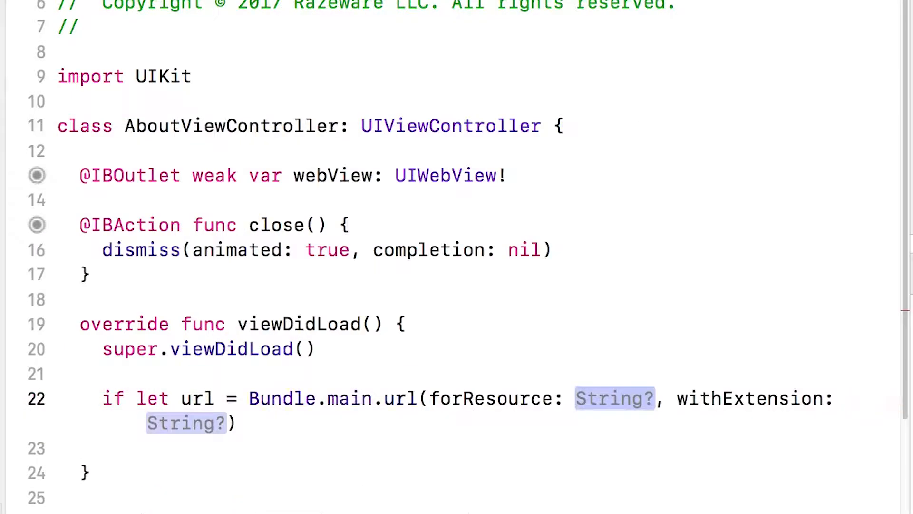
pyautogui.write('"B"')
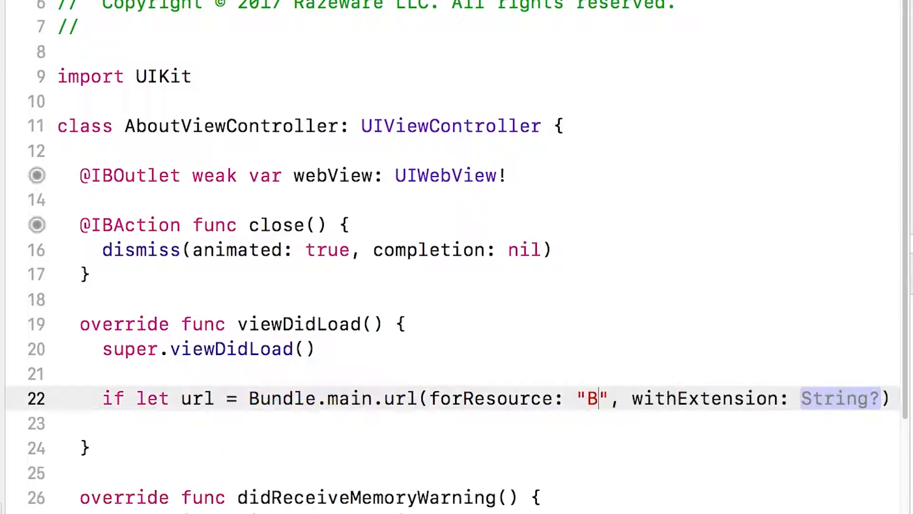
pyautogui.write('ullsEye')
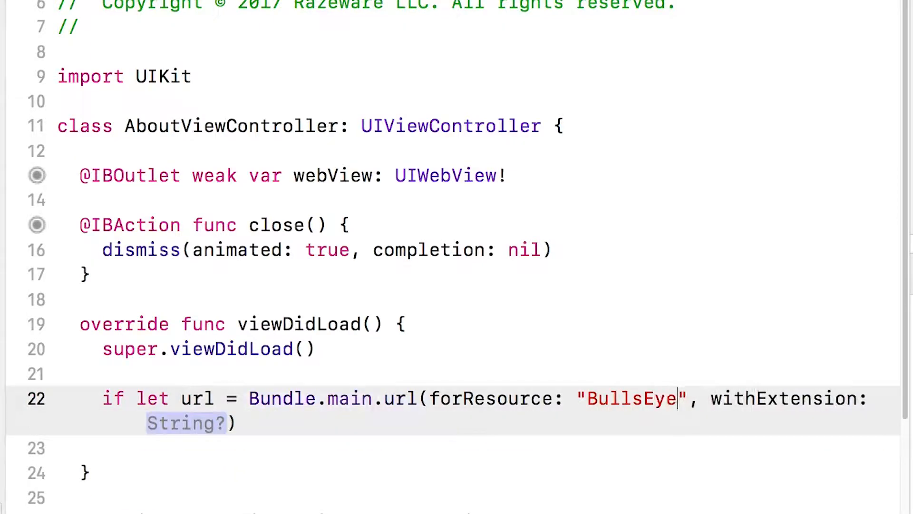
pyautogui.write('ht"')
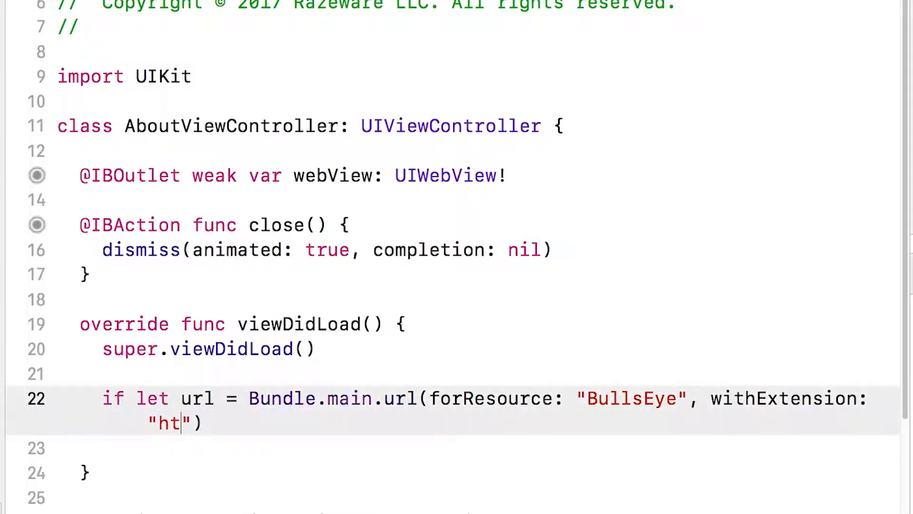
pyautogui.write('ml") P')
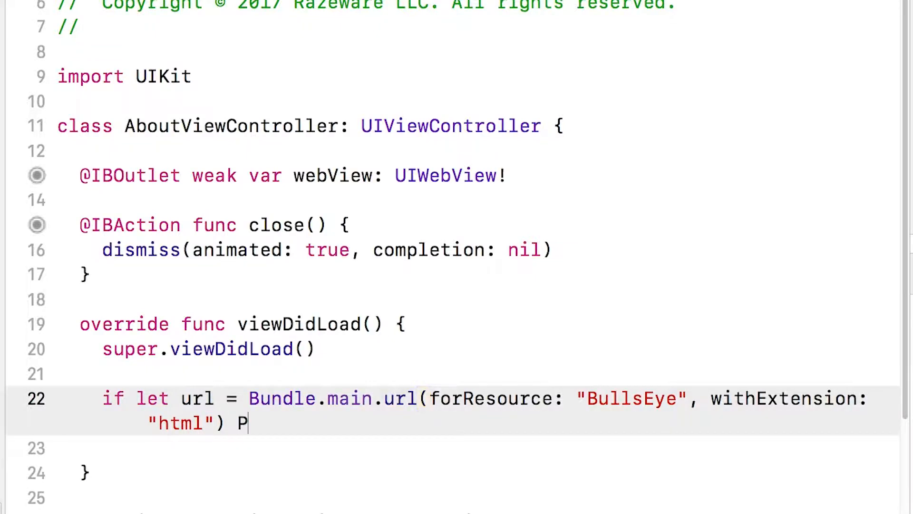
pyautogui.write('{')
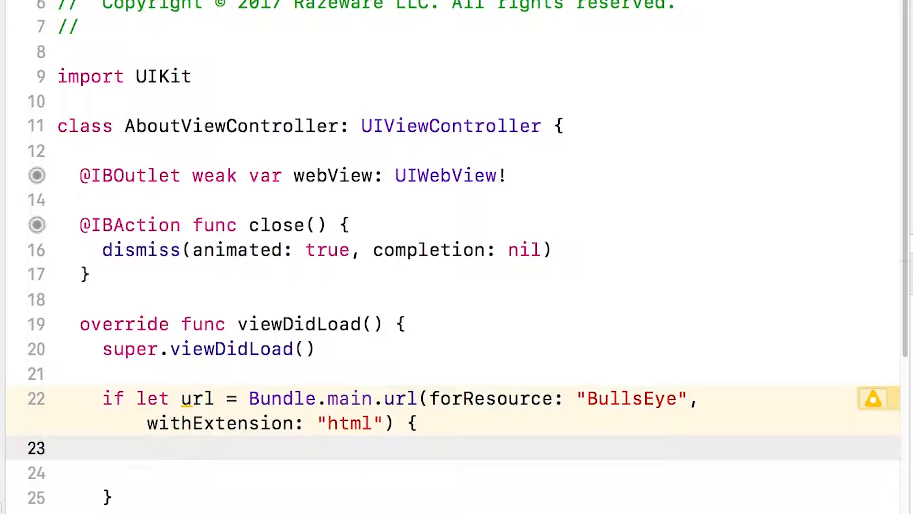
# Inside it, read the file with 'if let htmlData = try? Data(contentsOf: url) {'
pyautogui.write('if')
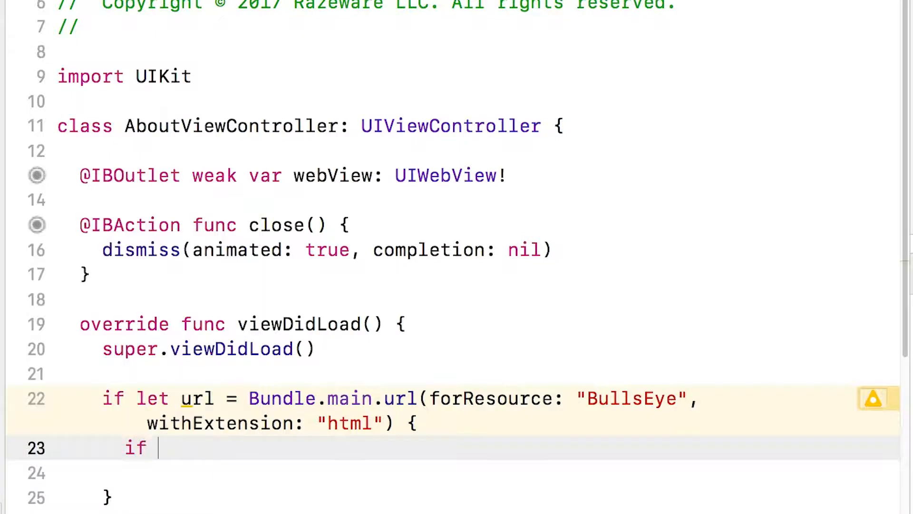
pyautogui.write('let htmlData =')
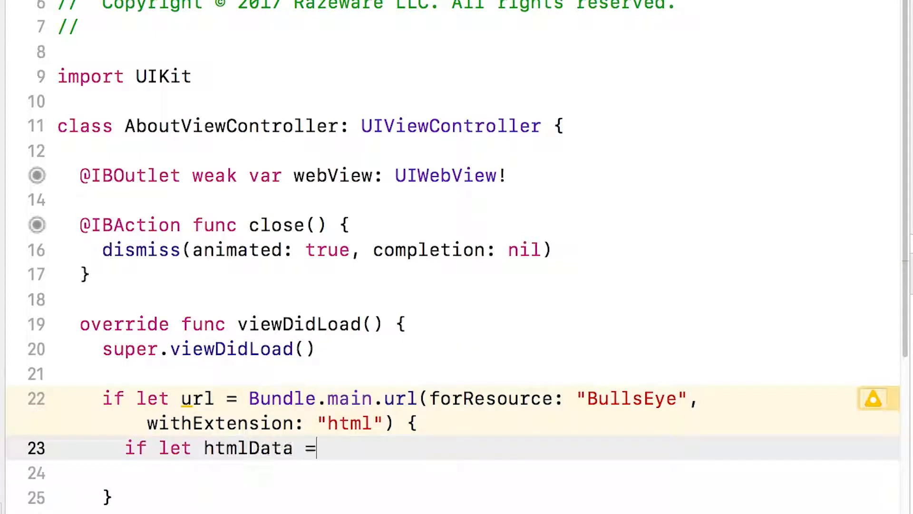
pyautogui.write('try?')
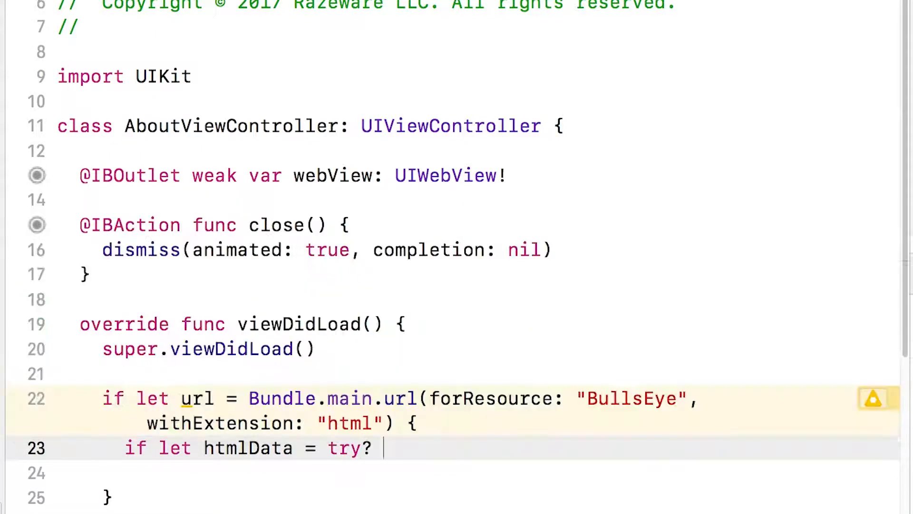
pyautogui.write('Data(contentsOf: url) {')
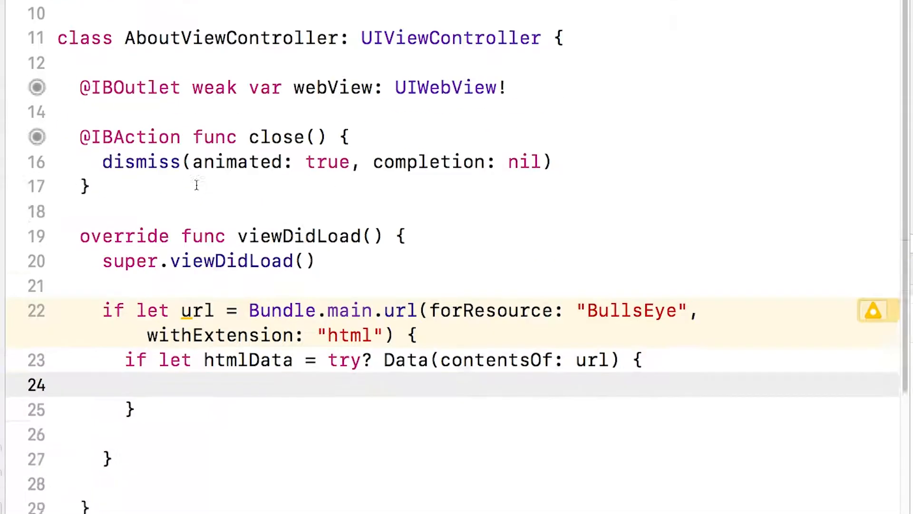
# Build baseURL with URL(fileURLWithPath: Bundle.main.bundlePath)
pyautogui.scroll(-3)
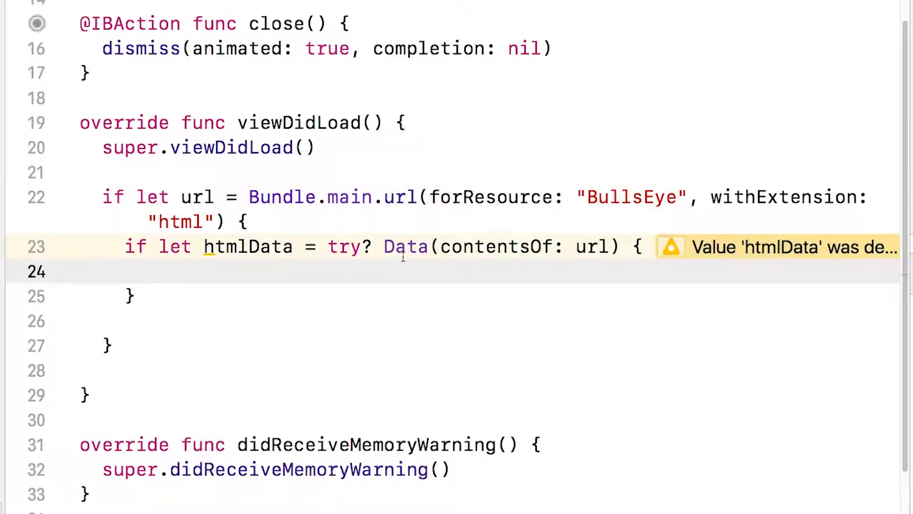
pyautogui.write('let baseURL = URL(fileURLWithPath: String')
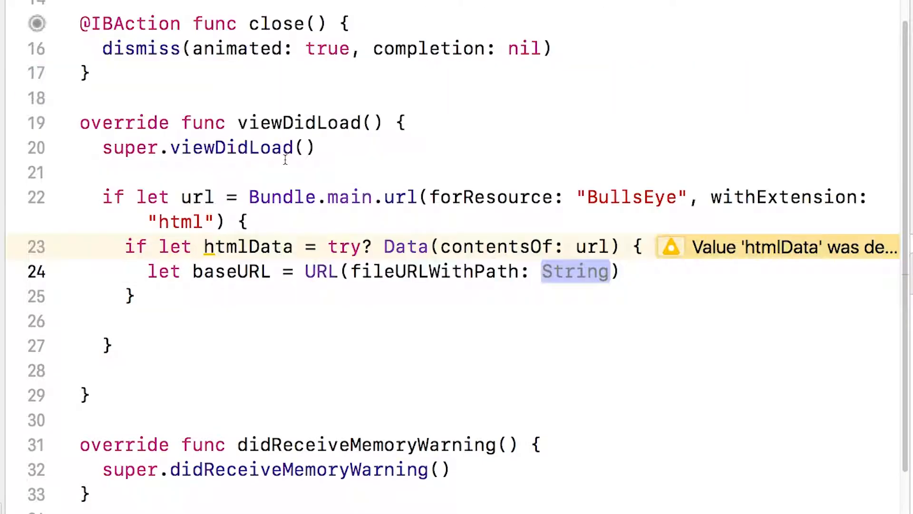
pyautogui.write('Bundle.mai')
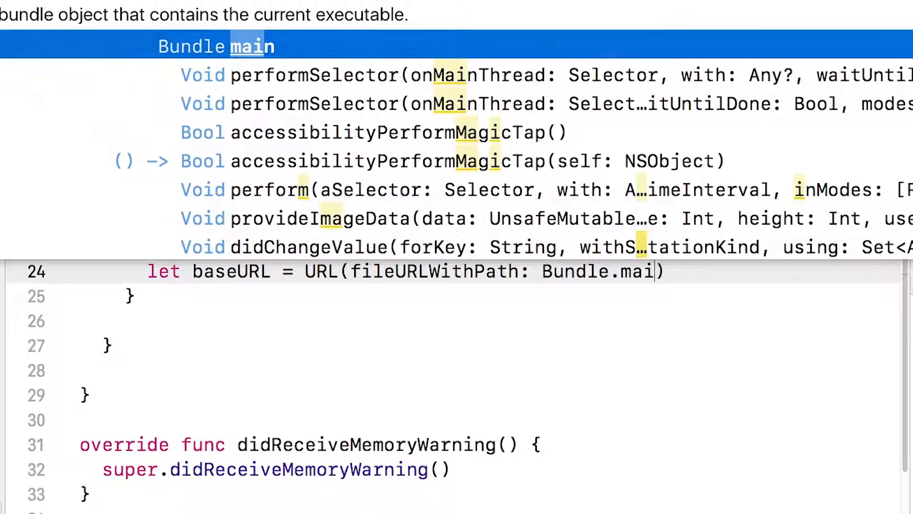
pyautogui.write('n.bundlePath')
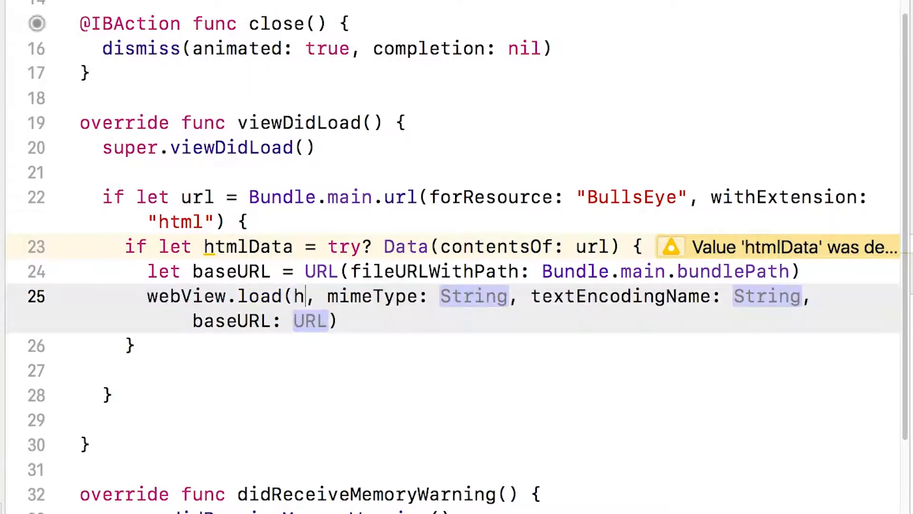
# Load htmlData into webView as text/html UTF-8 with baseURL, then run the app in the Simulator
pyautogui.write('tmlData')
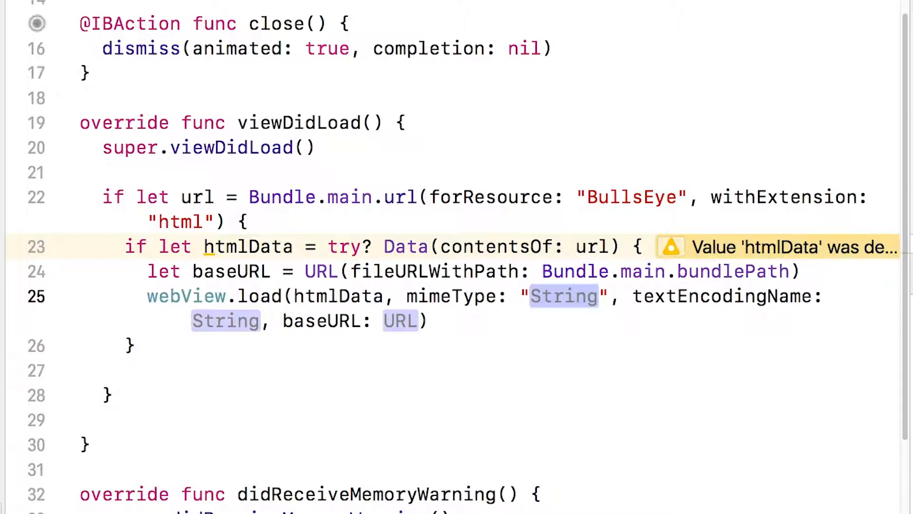
pyautogui.write('text/')
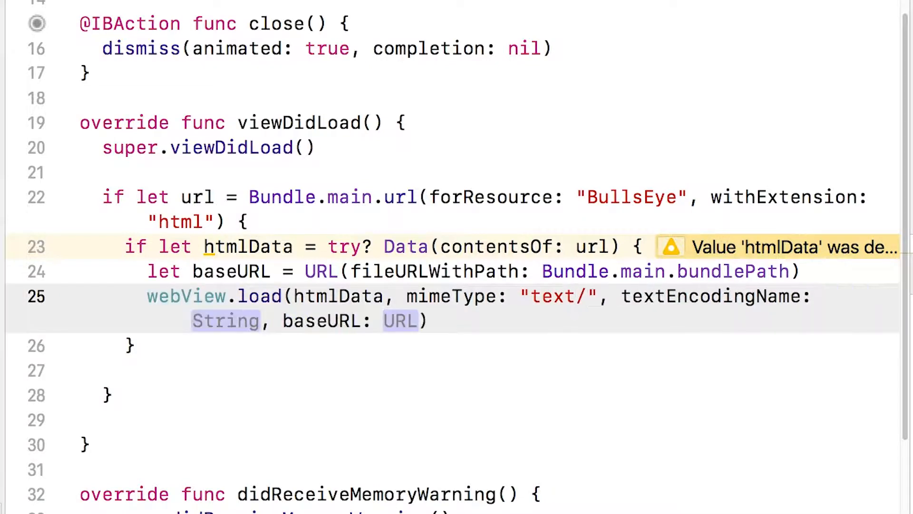
pyautogui.write('html')
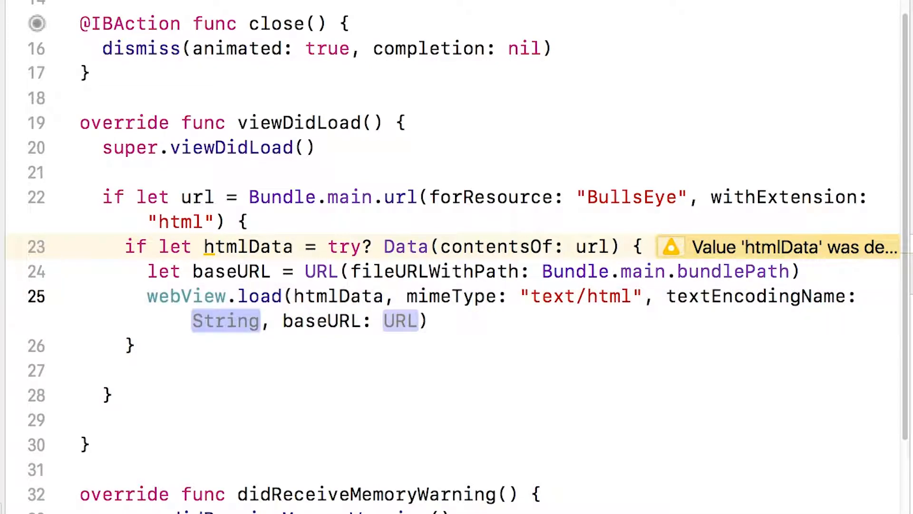
pyautogui.write('UTF-"')
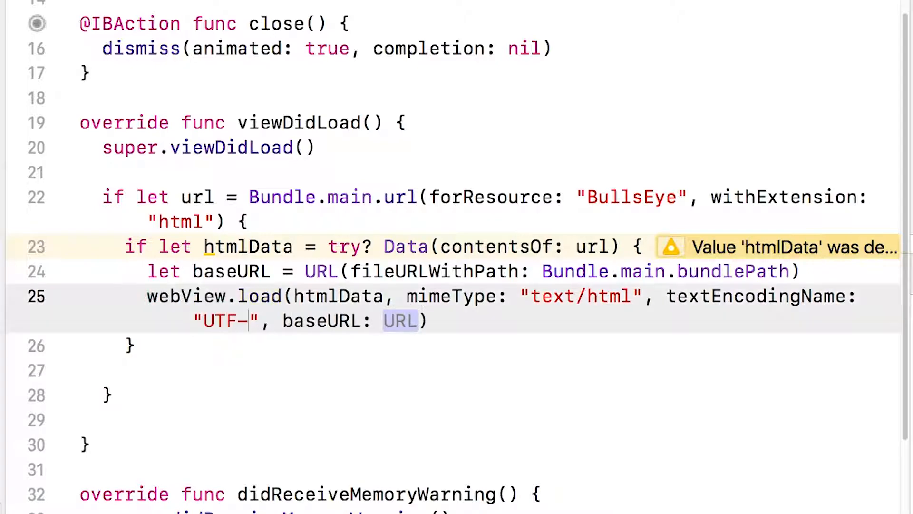
pyautogui.write('8')
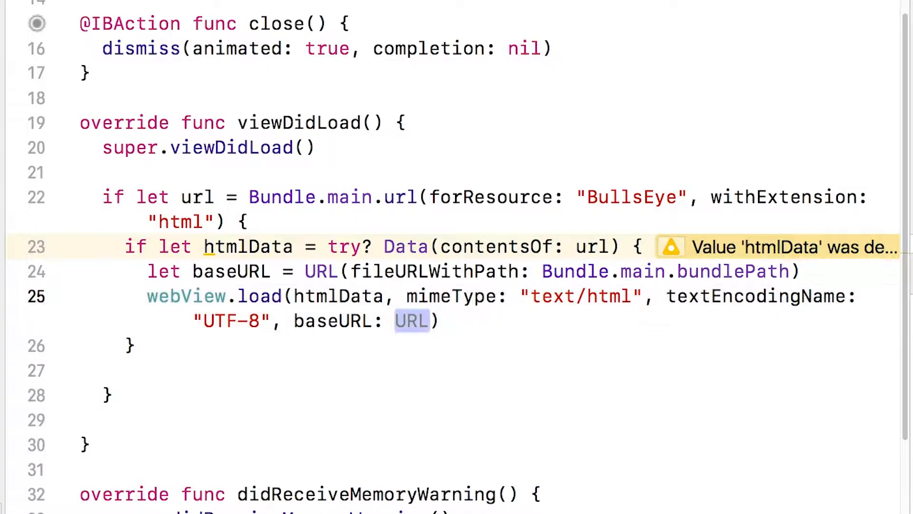
pyautogui.write('baseURL')
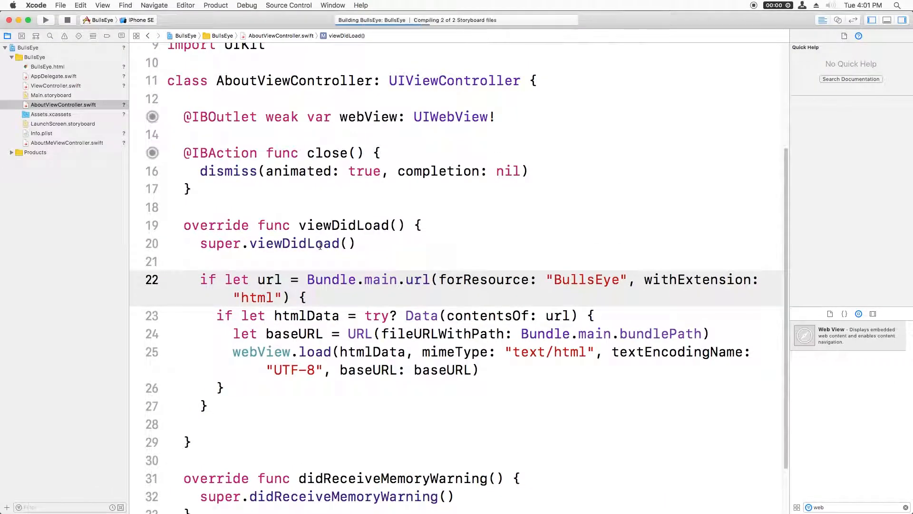
pyautogui.click(46, 20)
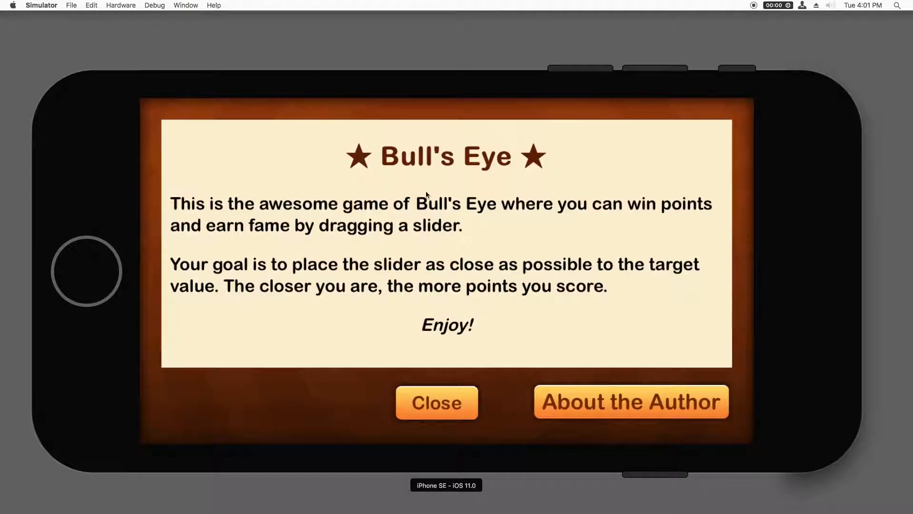
pyautogui.moveTo(474, 349)
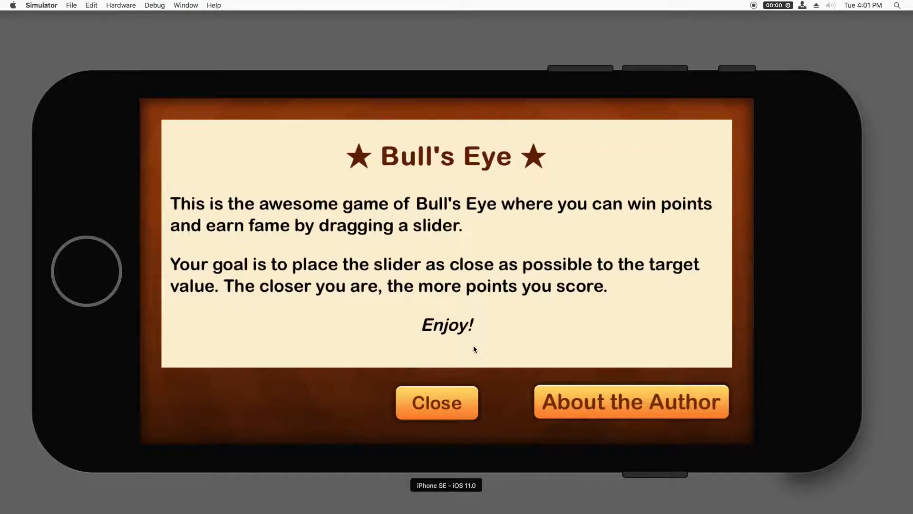